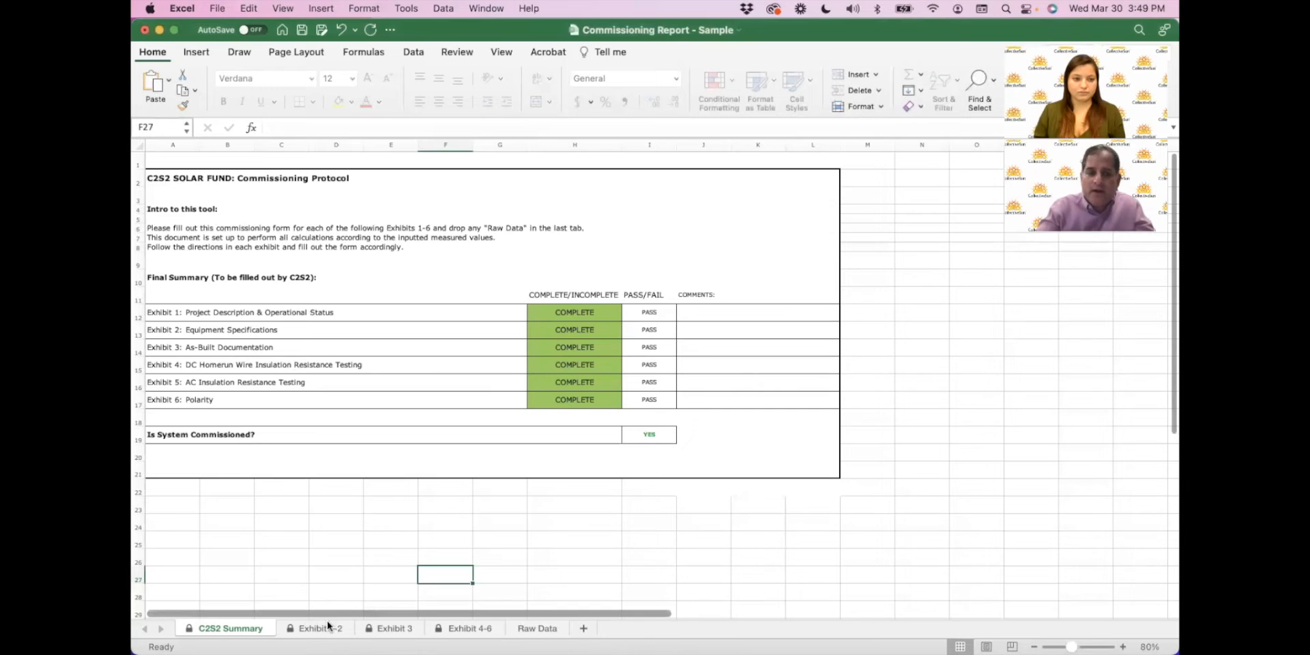
Switch to Exhibit 1-2 and scroll through the project, equipment, inverter and optimizer entries.
left_click(319, 628)
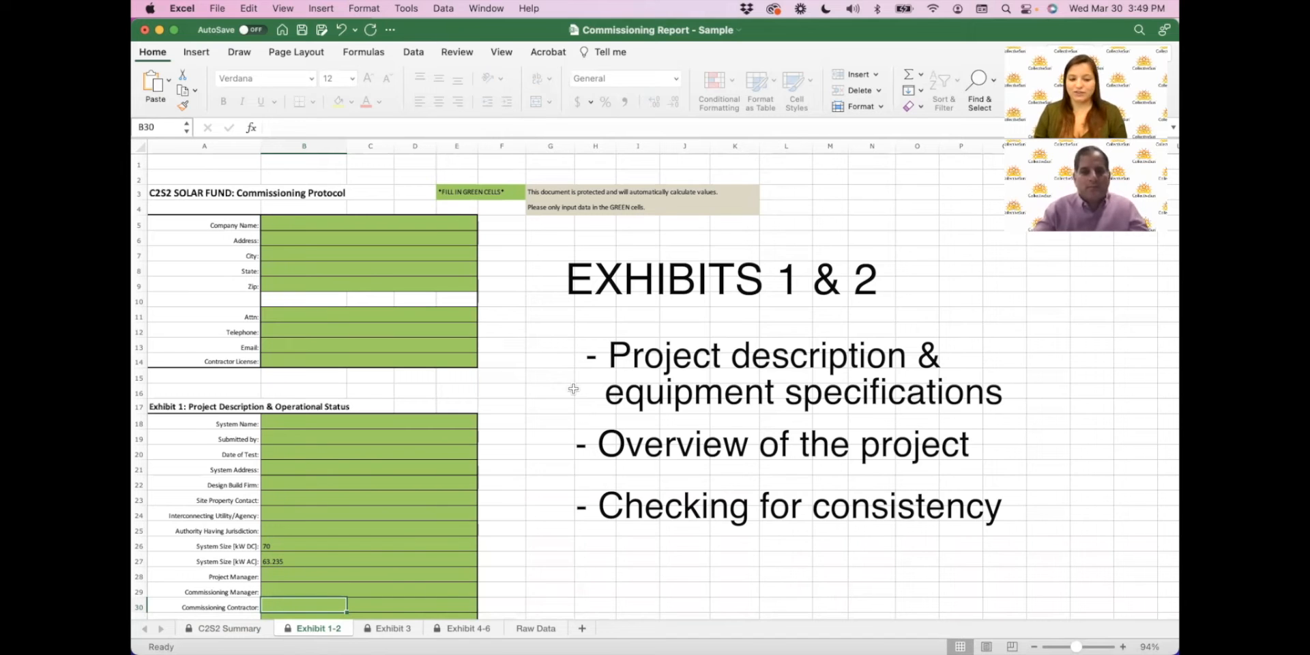
scroll("down", 3)
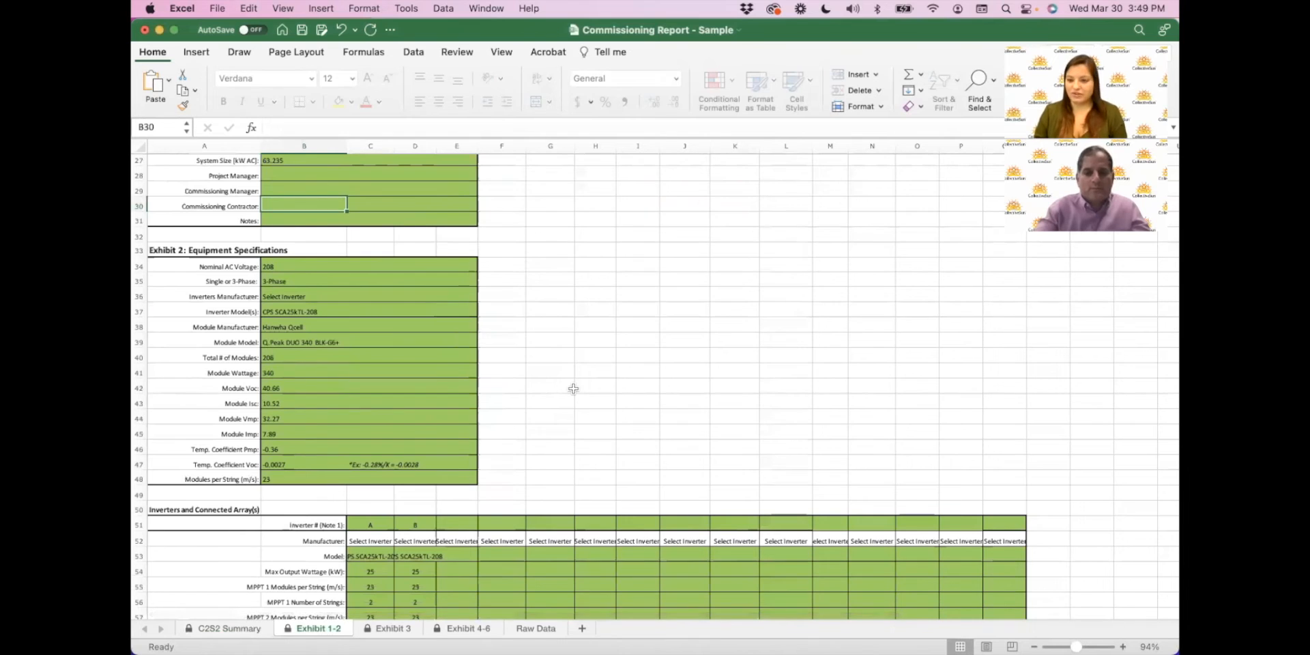
scroll("down", 3)
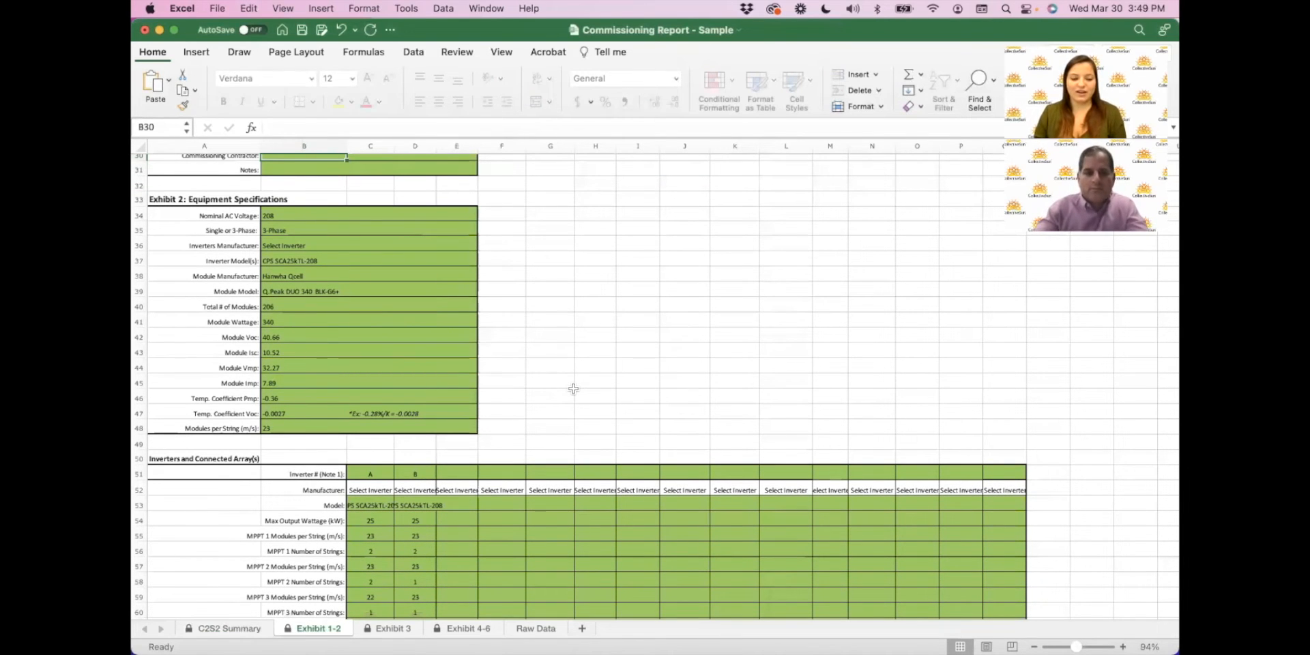
scroll("down", 3)
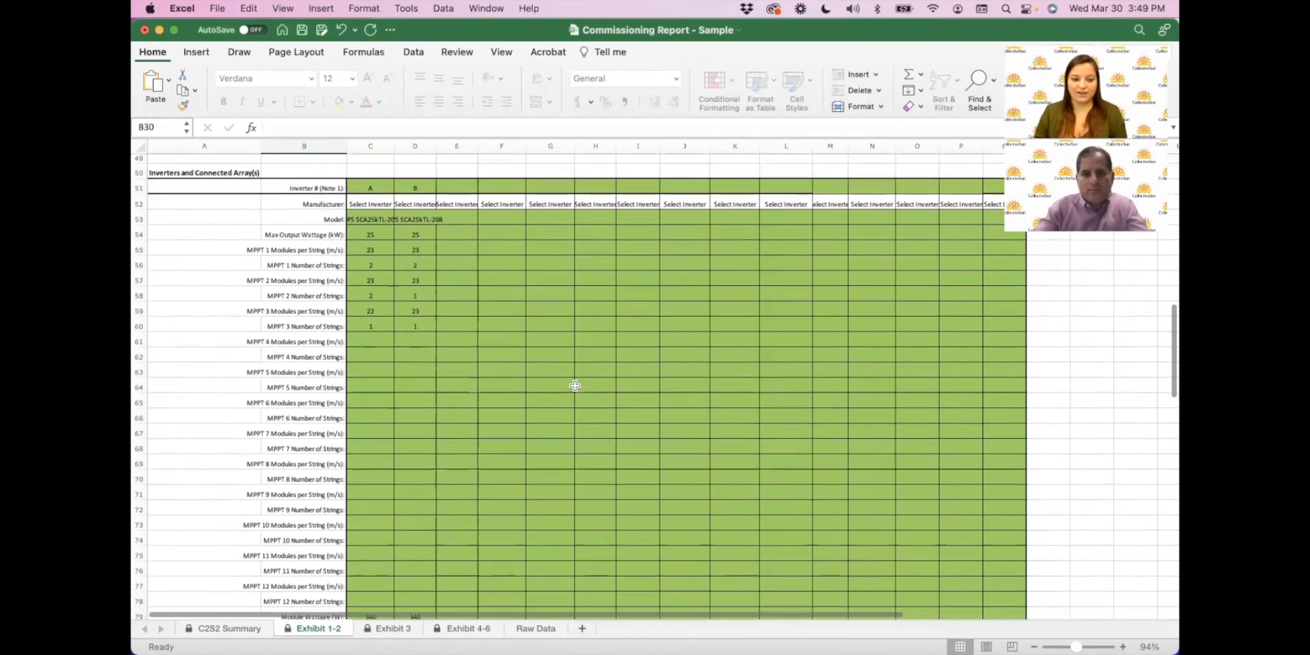
scroll("down", 3)
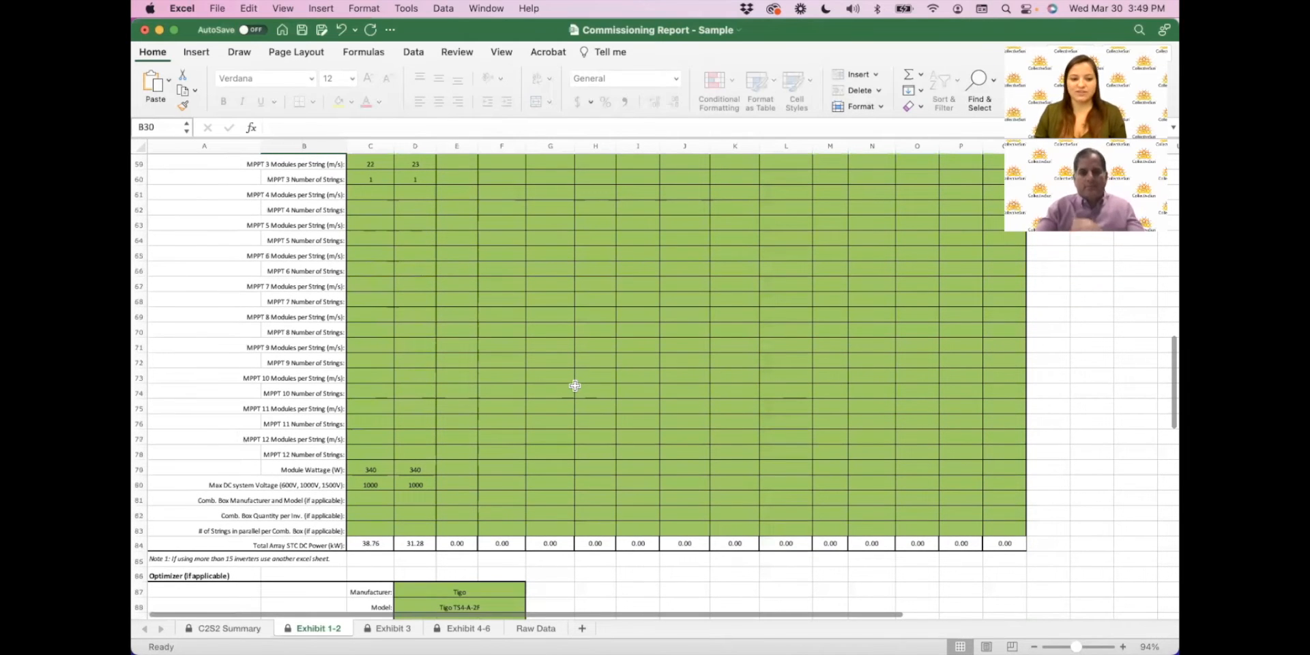
scroll("down", 3)
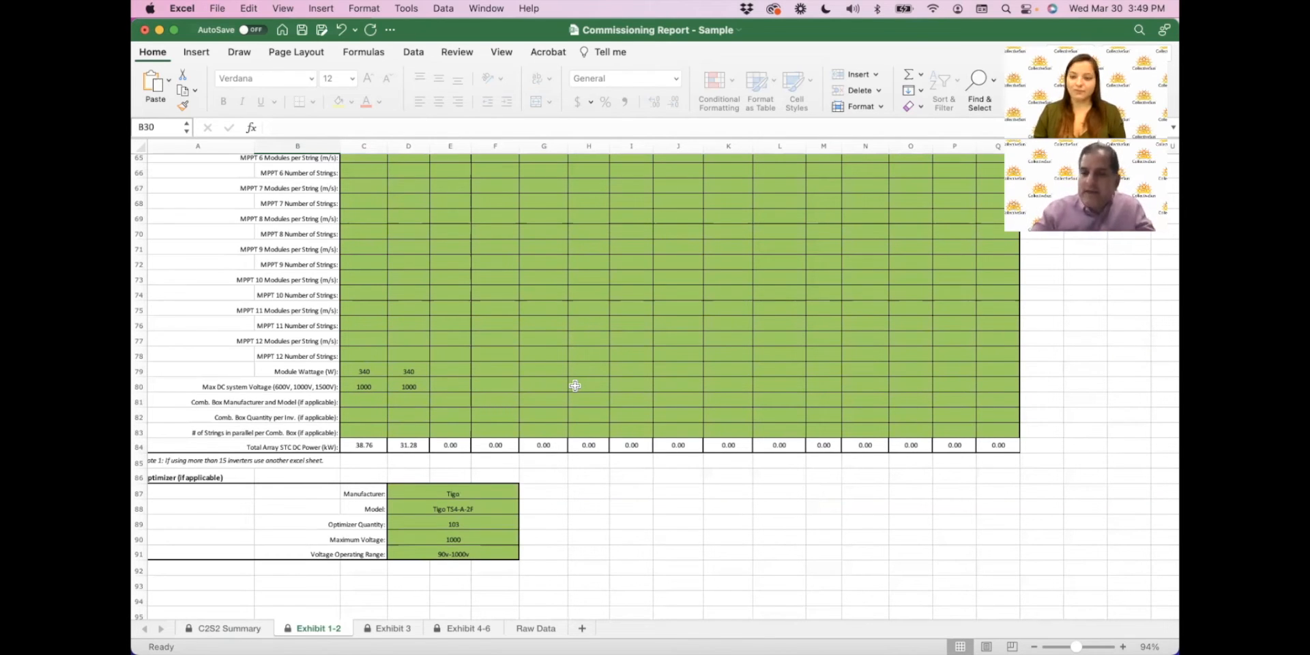
mouse_move(558, 394)
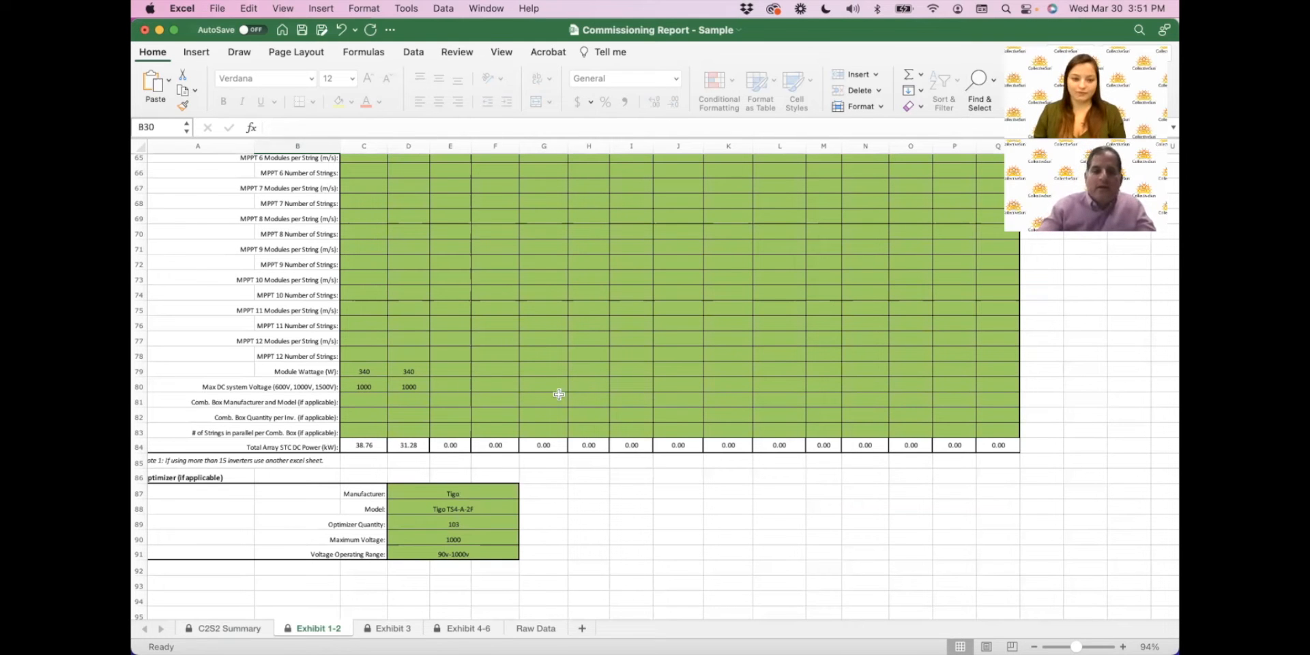
Switch to Exhibit 3 and scroll through the checked wiring, grounding and module installation items.
left_click(392, 628)
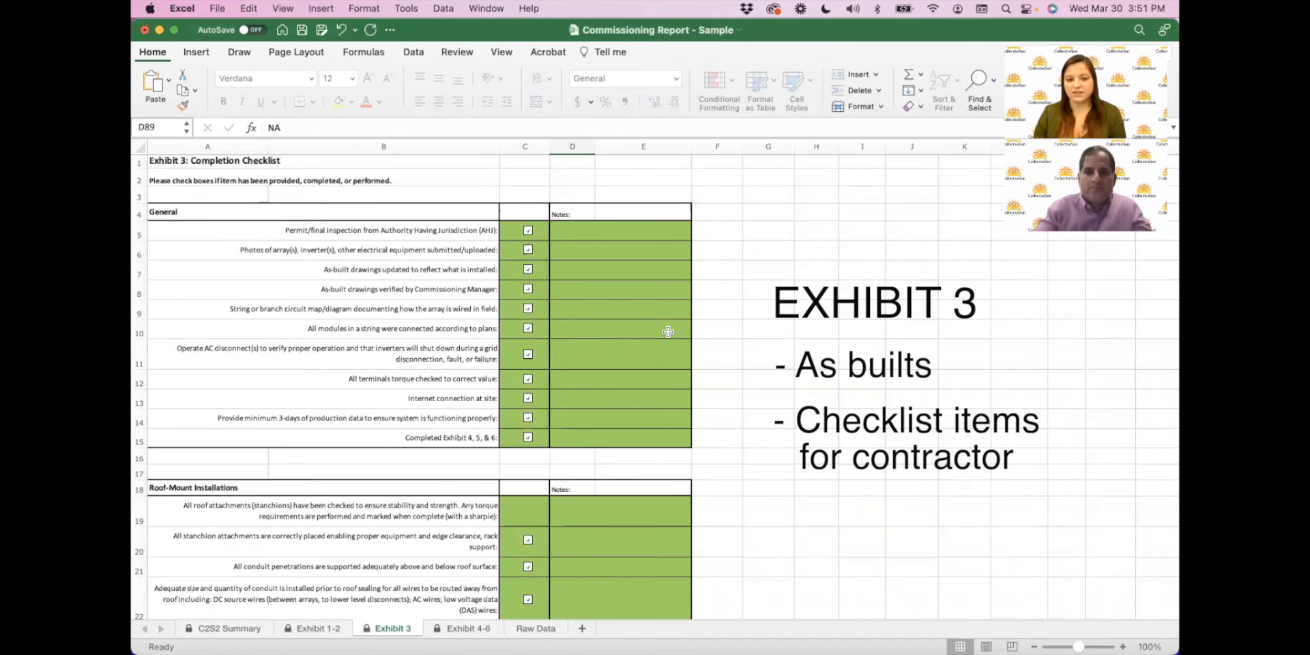
scroll("down", 3)
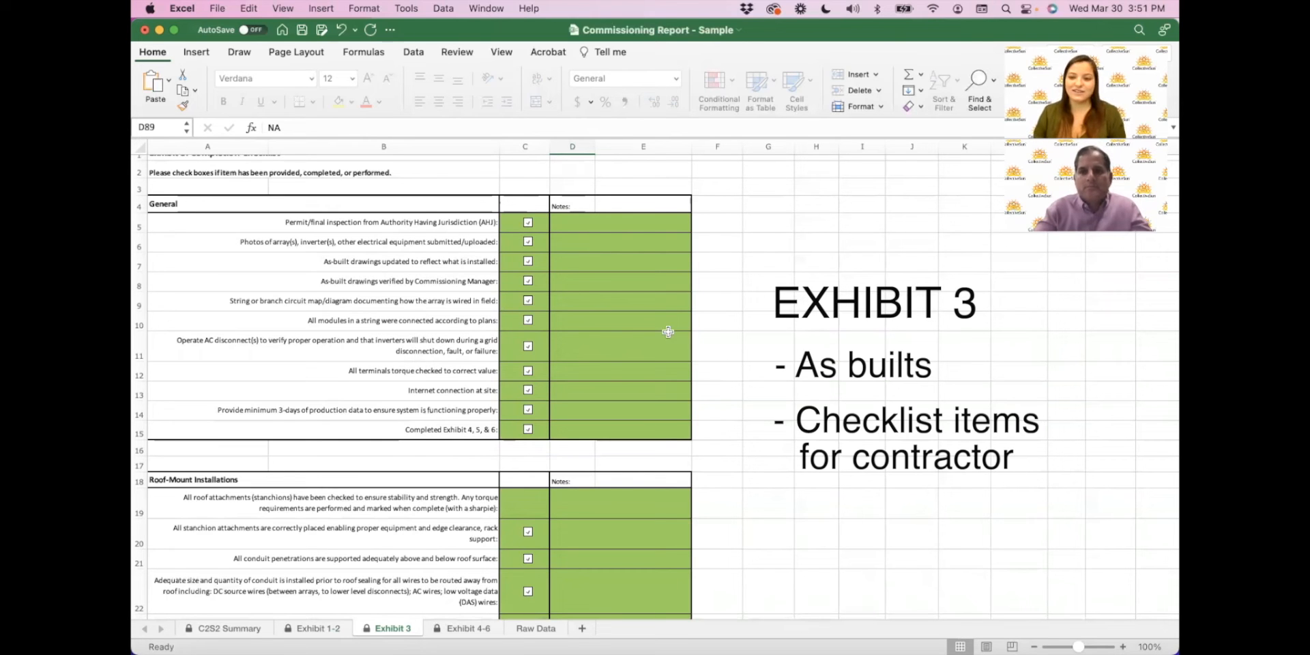
scroll("down", 3)
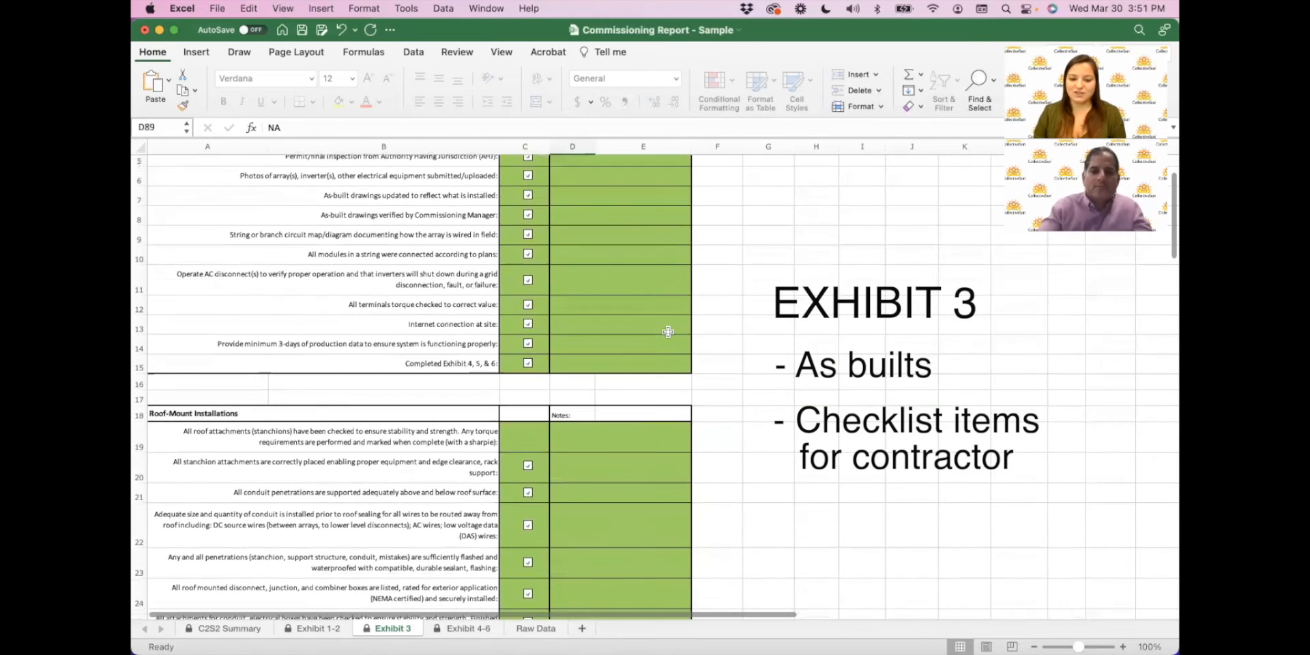
scroll("down", 3)
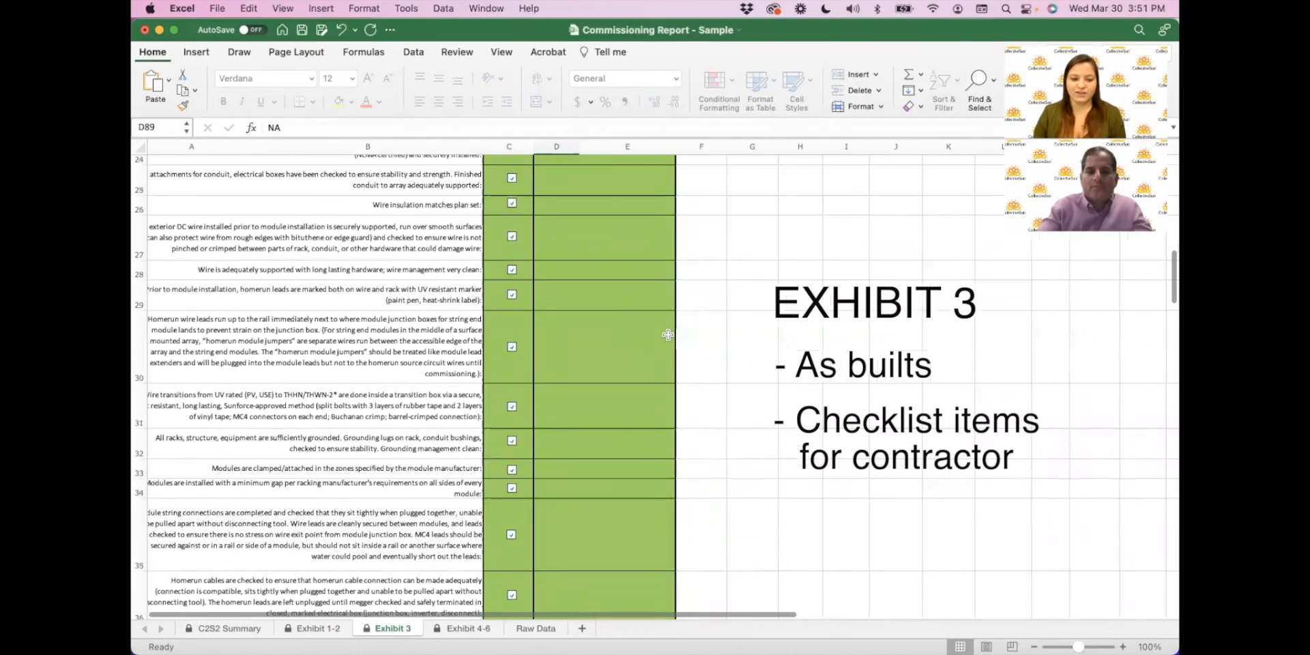
scroll("up", 3)
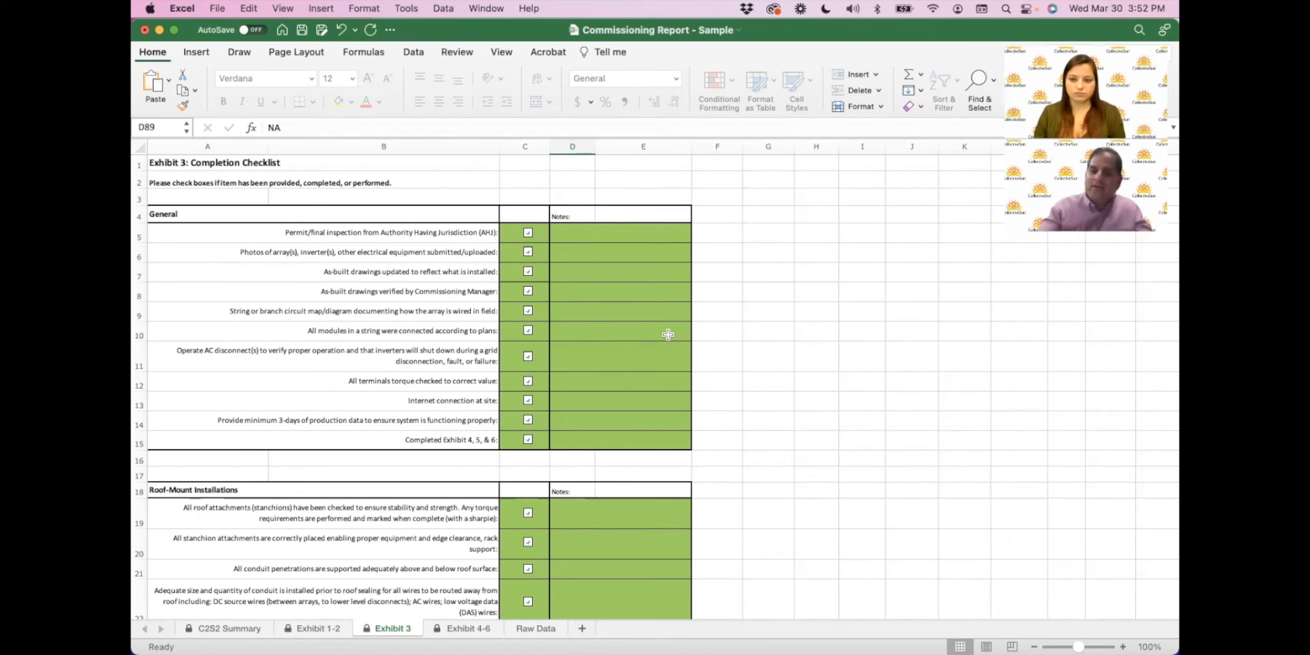
Bring Safari forward and browse the Closeout photos of meters, disconnects, inverters and rooftop panels.
key("Cmd+Tab")
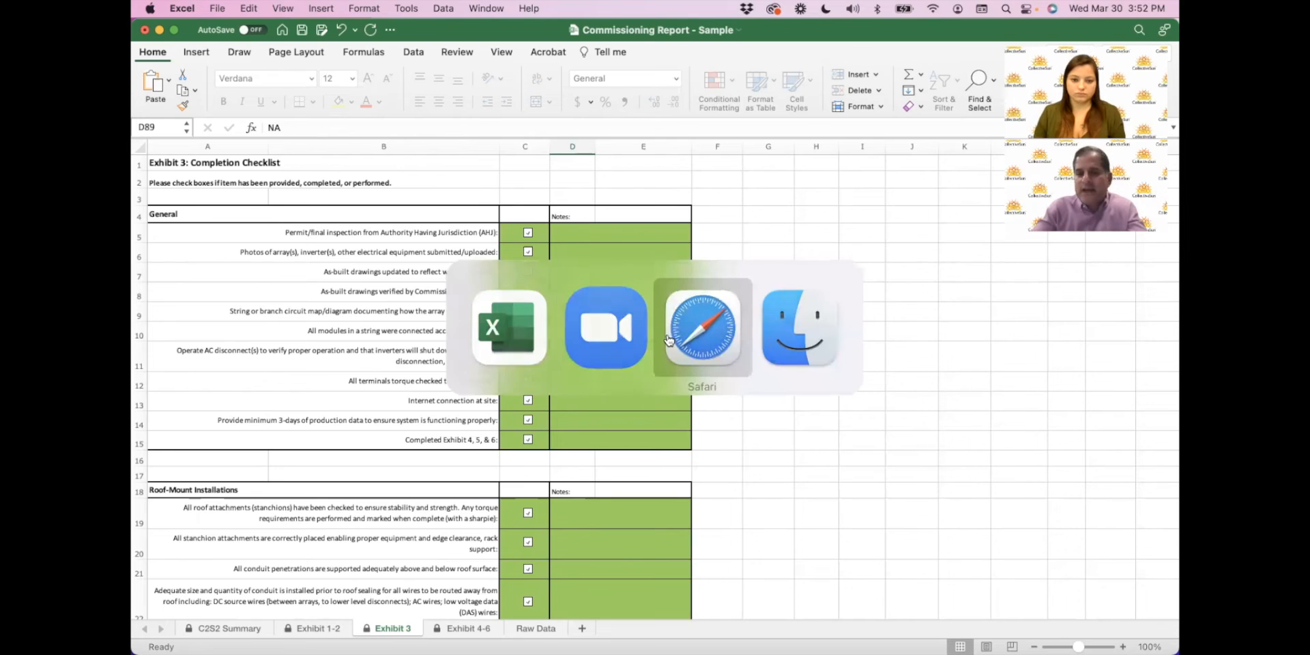
left_click(702, 326)
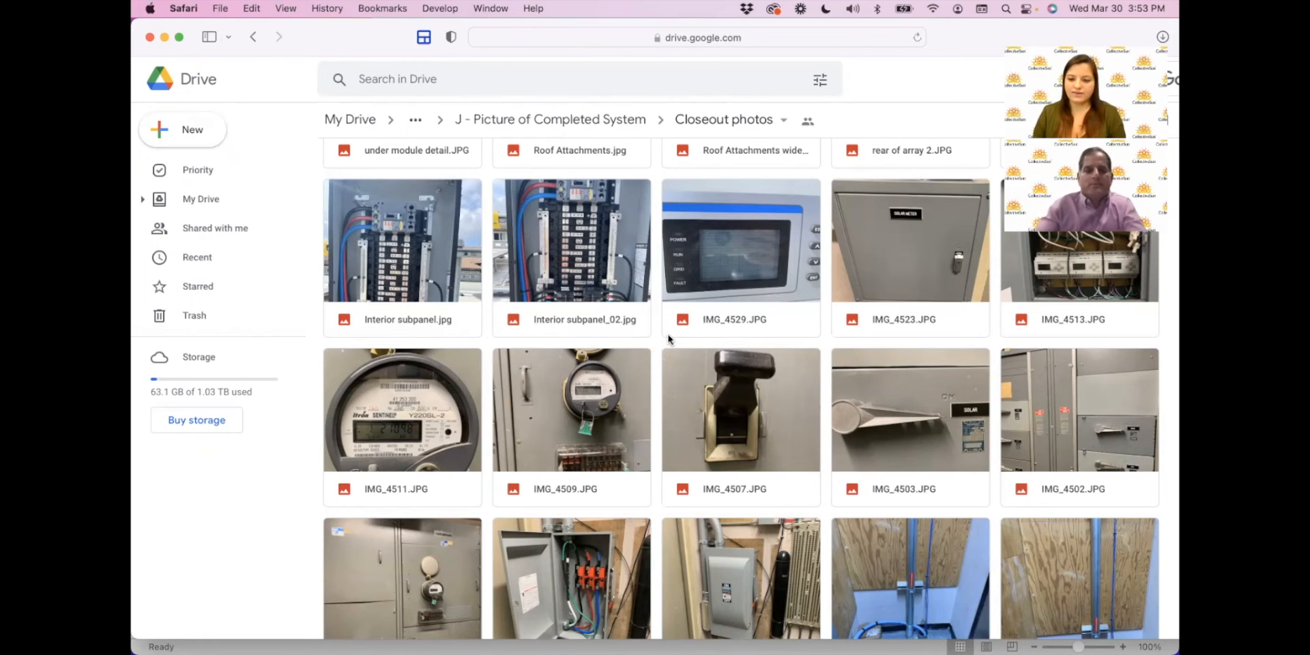
scroll("down", 3)
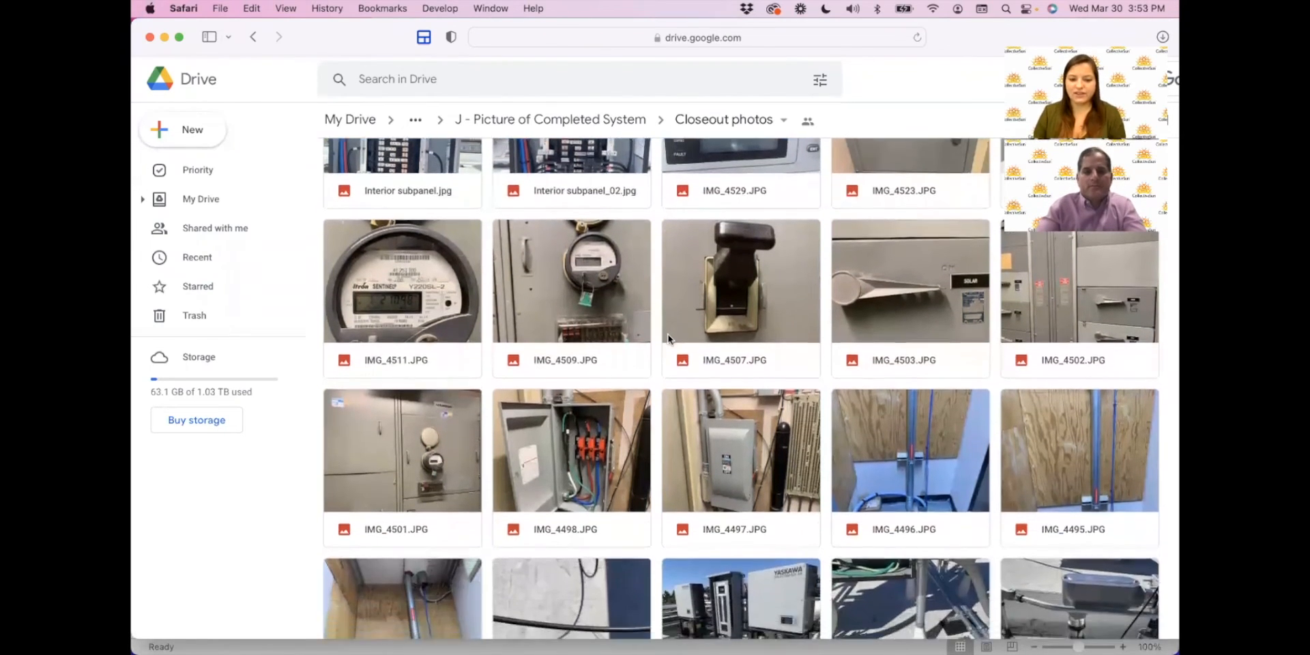
scroll("down", 3)
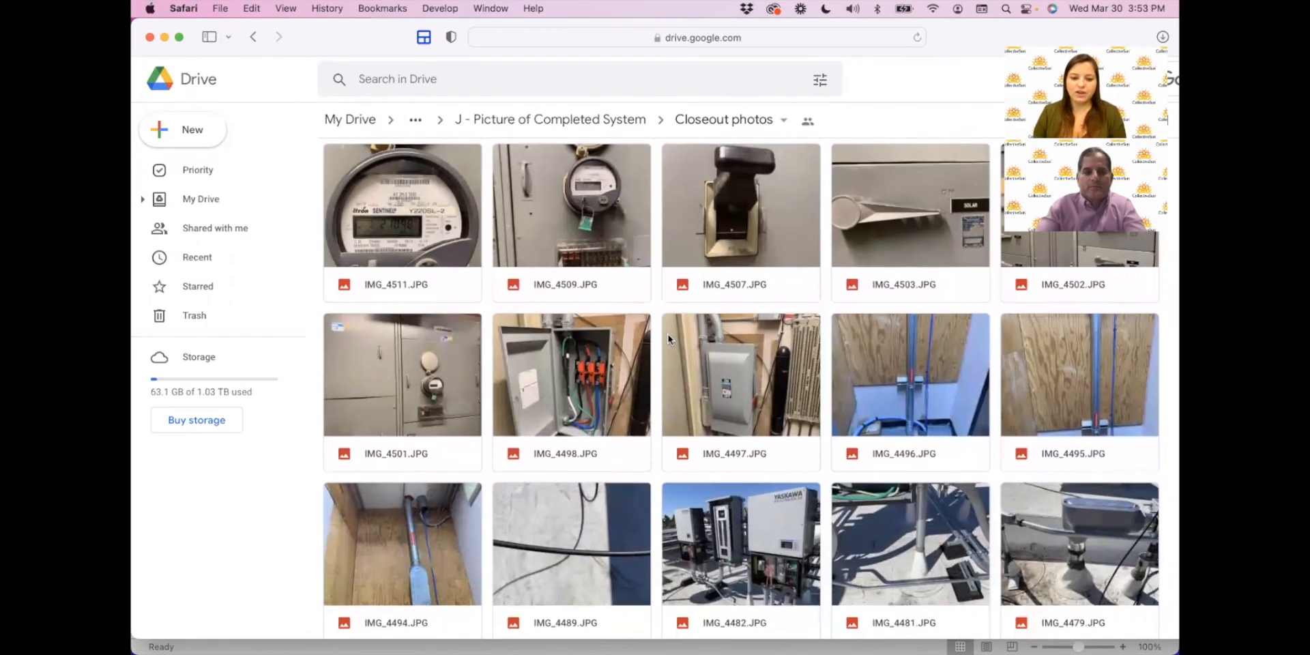
scroll("down", 3)
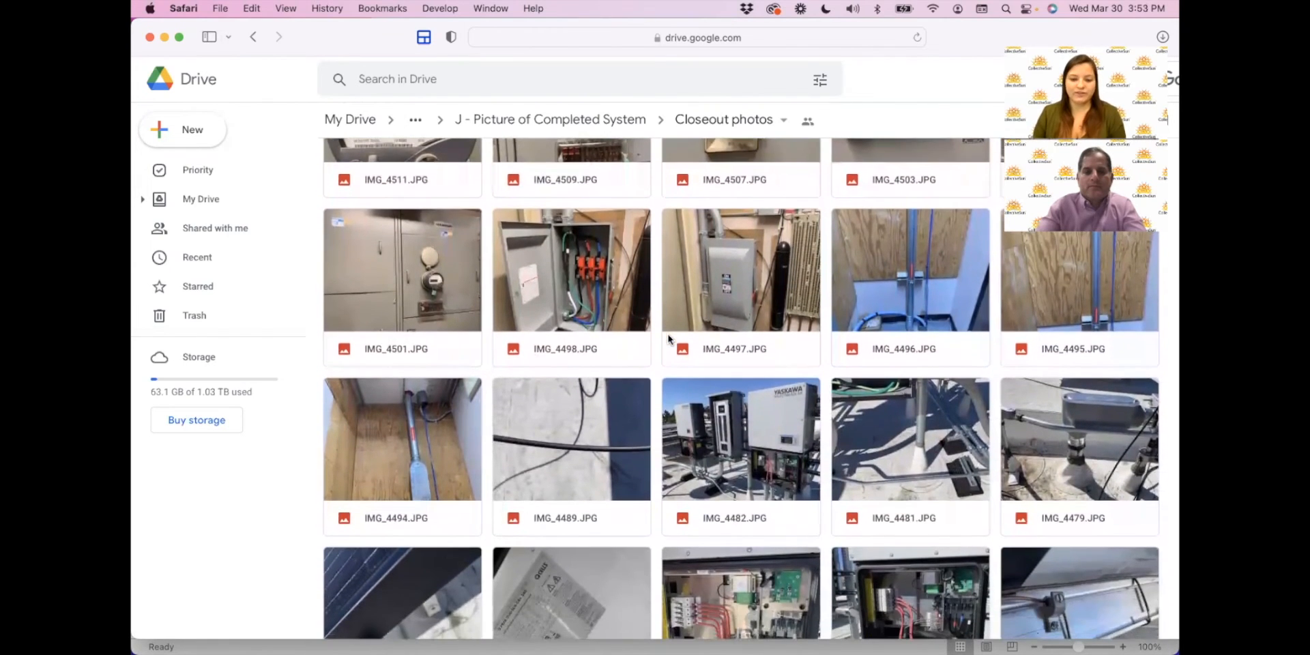
scroll("down", 3)
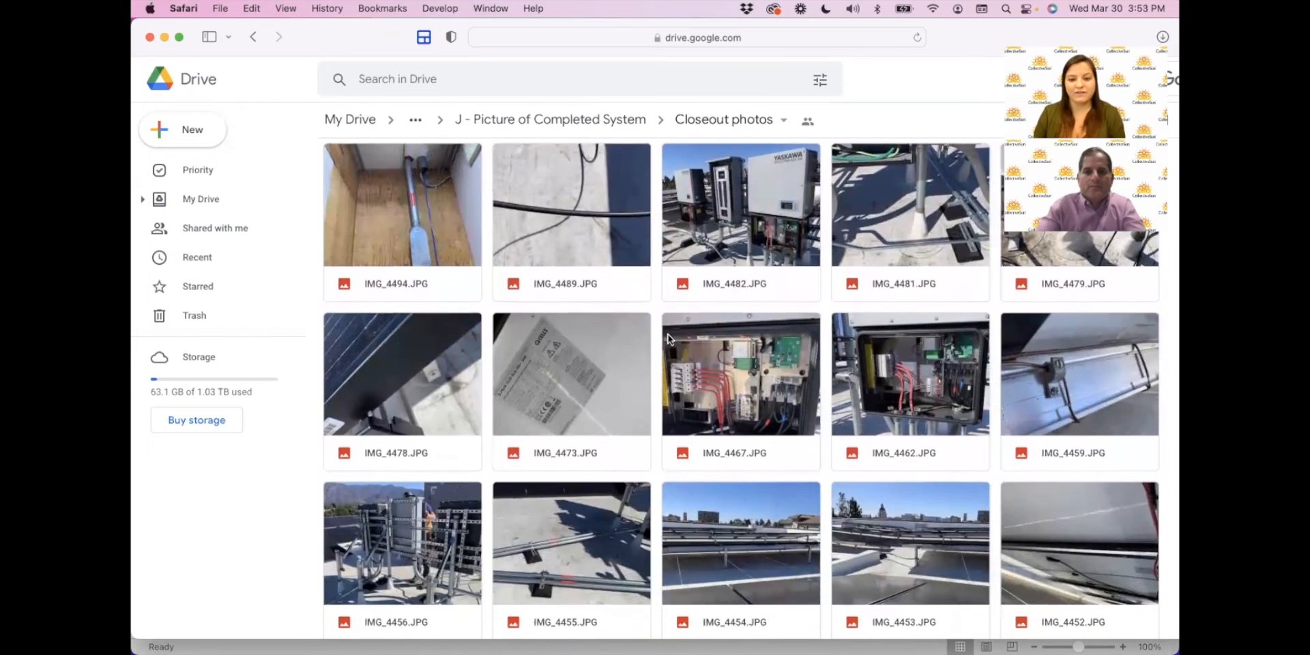
scroll("down", 3)
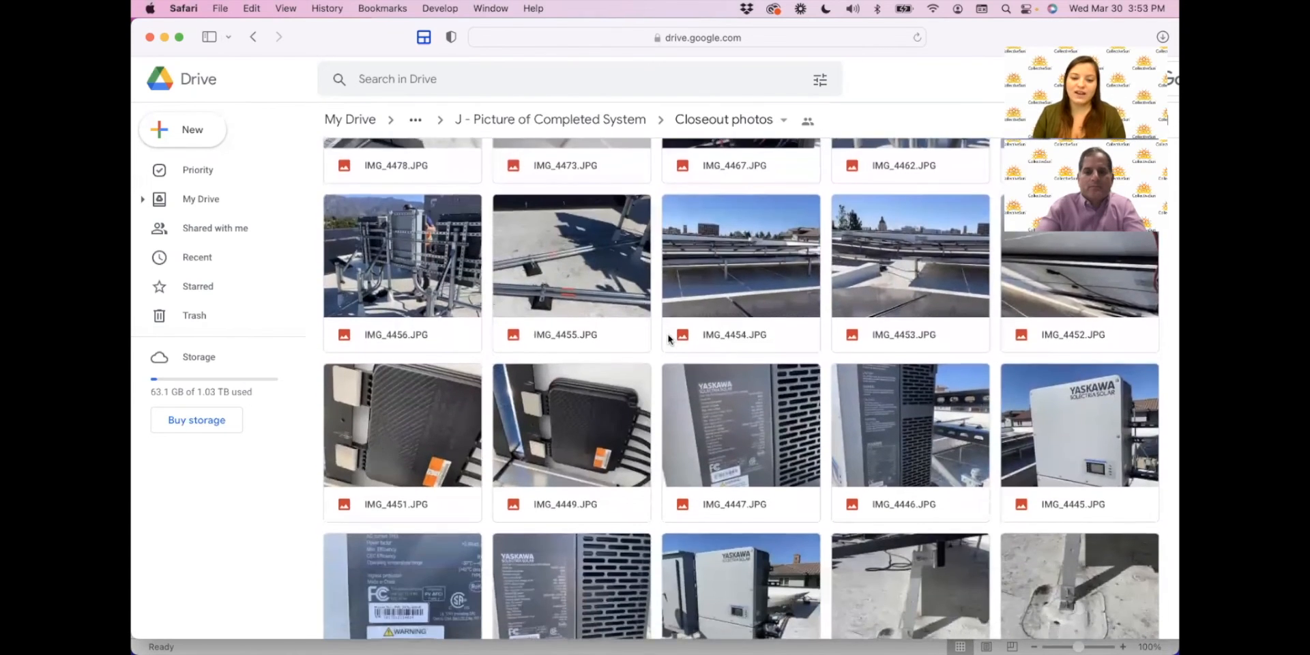
scroll("down", 3)
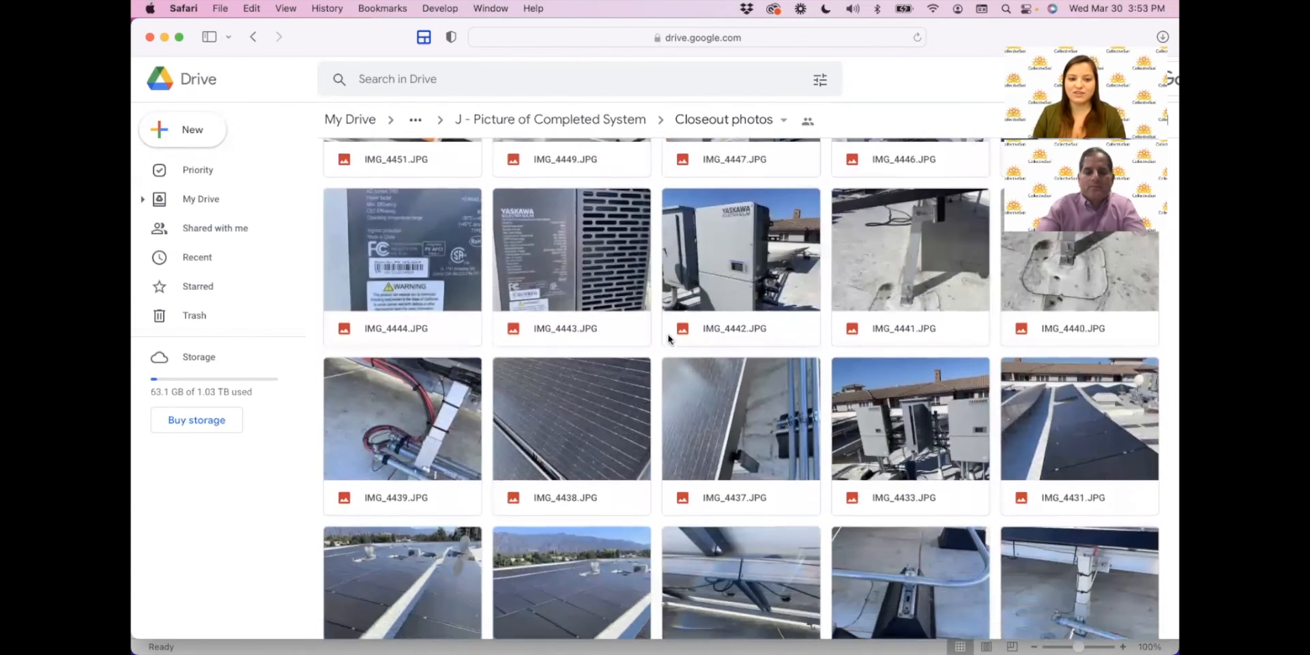
scroll("down", 3)
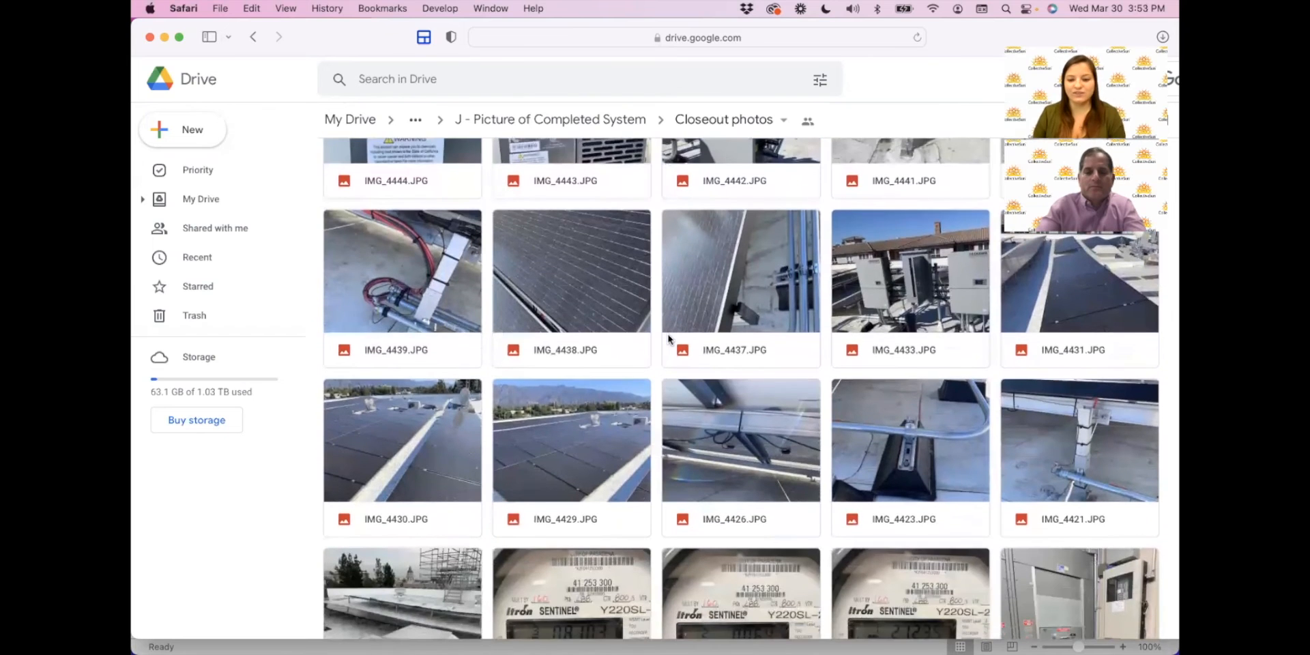
scroll("down", 3)
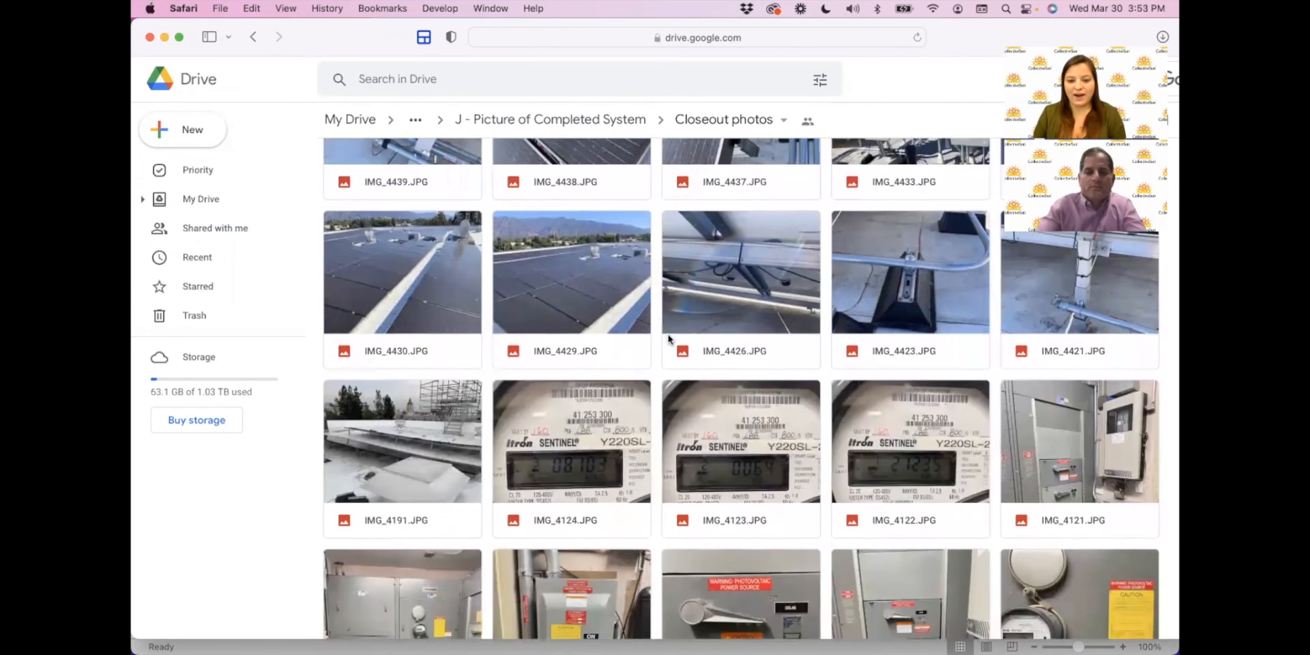
scroll("down", 3)
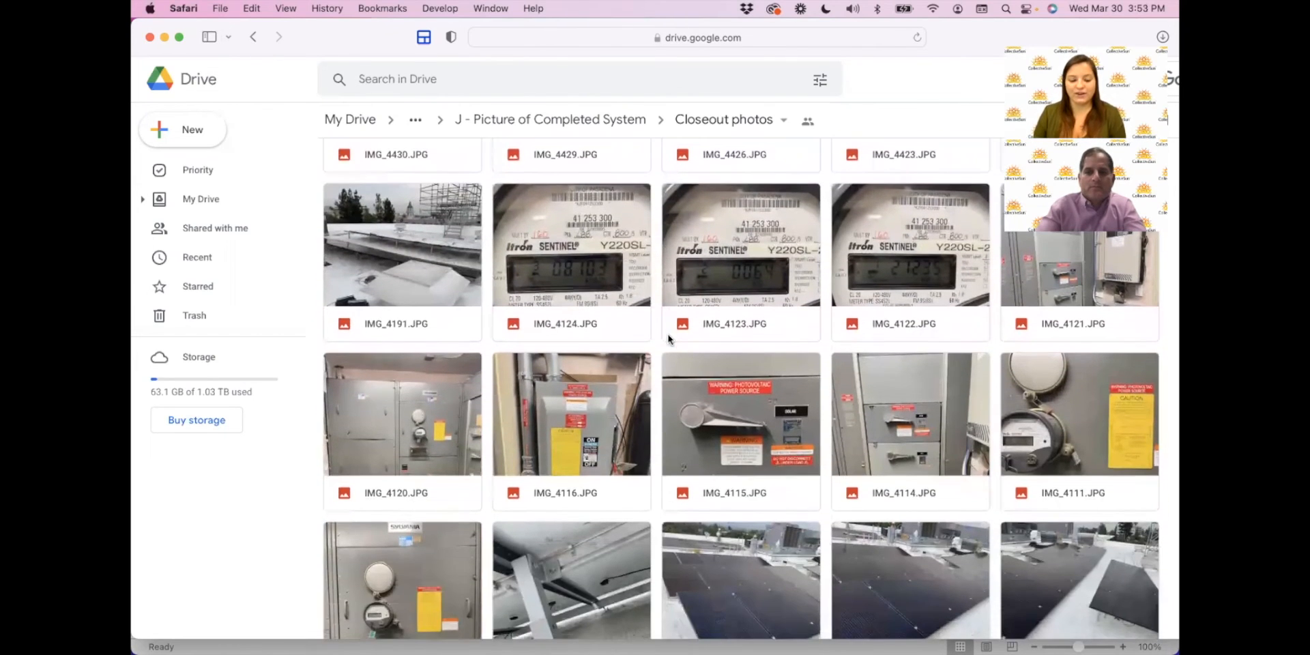
Scroll through the last closeout photos before returning to the Exhibit 3 checklist.
scroll("down", 3)
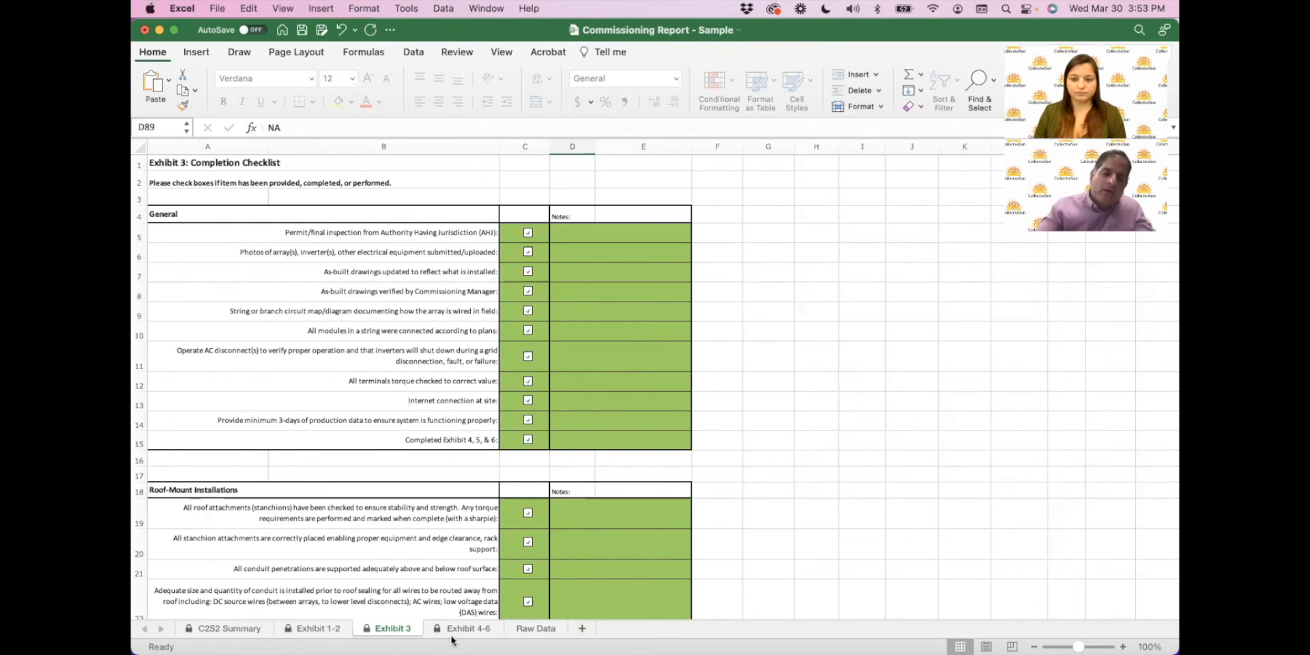
Switch to Exhibit 4-6 and scroll the DC homerun insulation test table with 4k string readings.
left_click(468, 628)
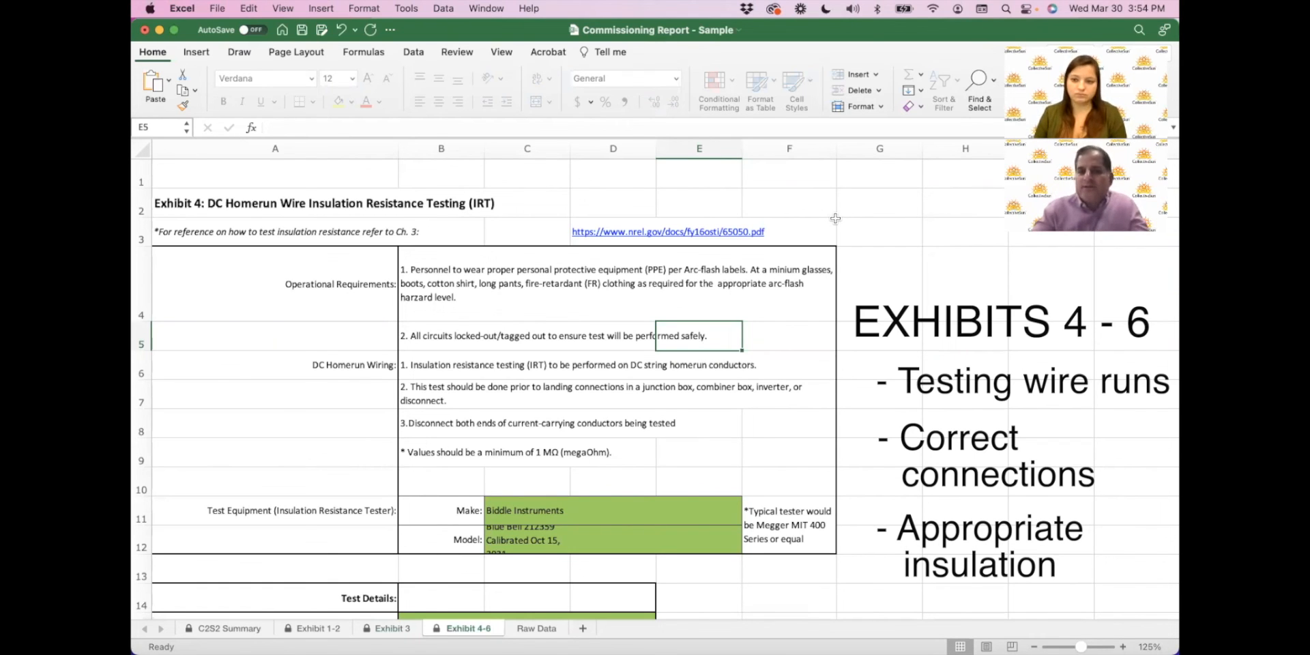
scroll("down", 3)
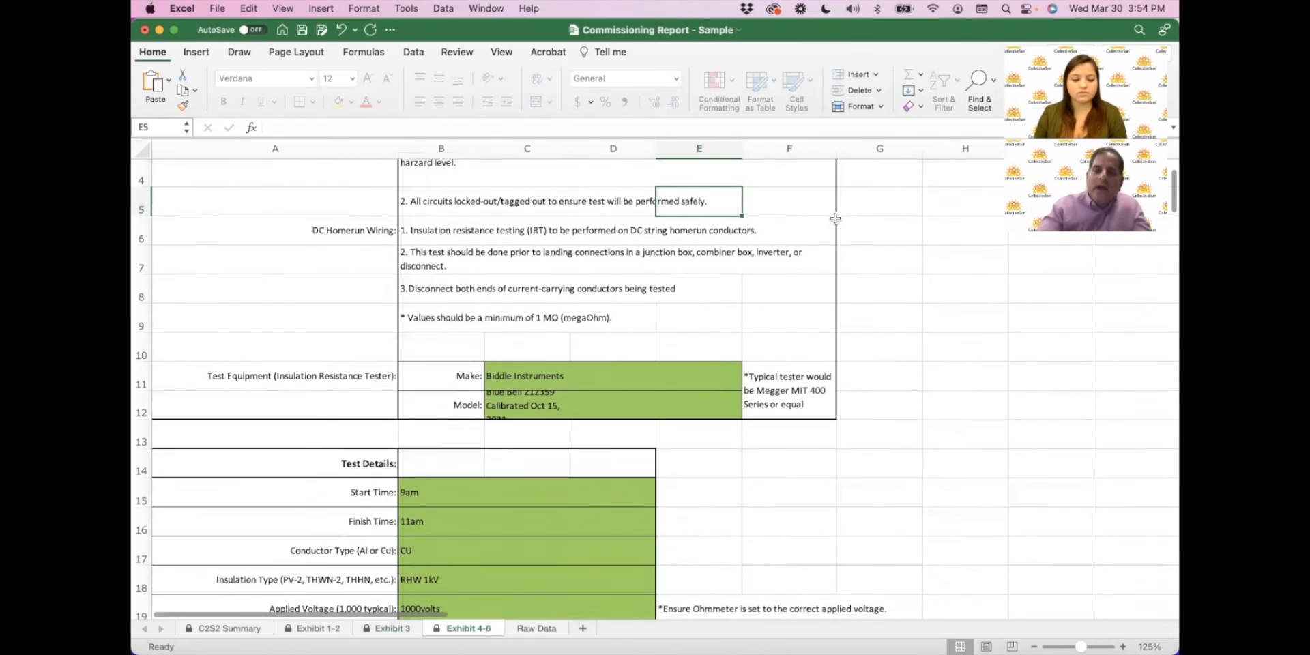
scroll("down", 3)
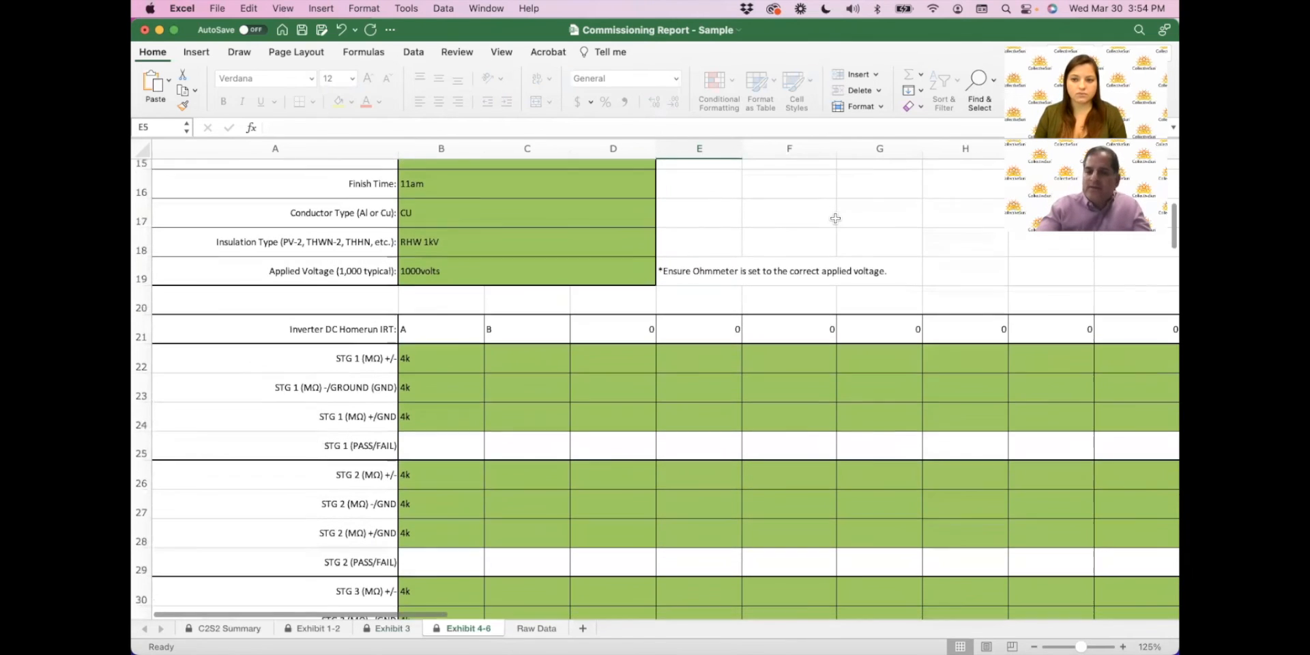
scroll("down", 3)
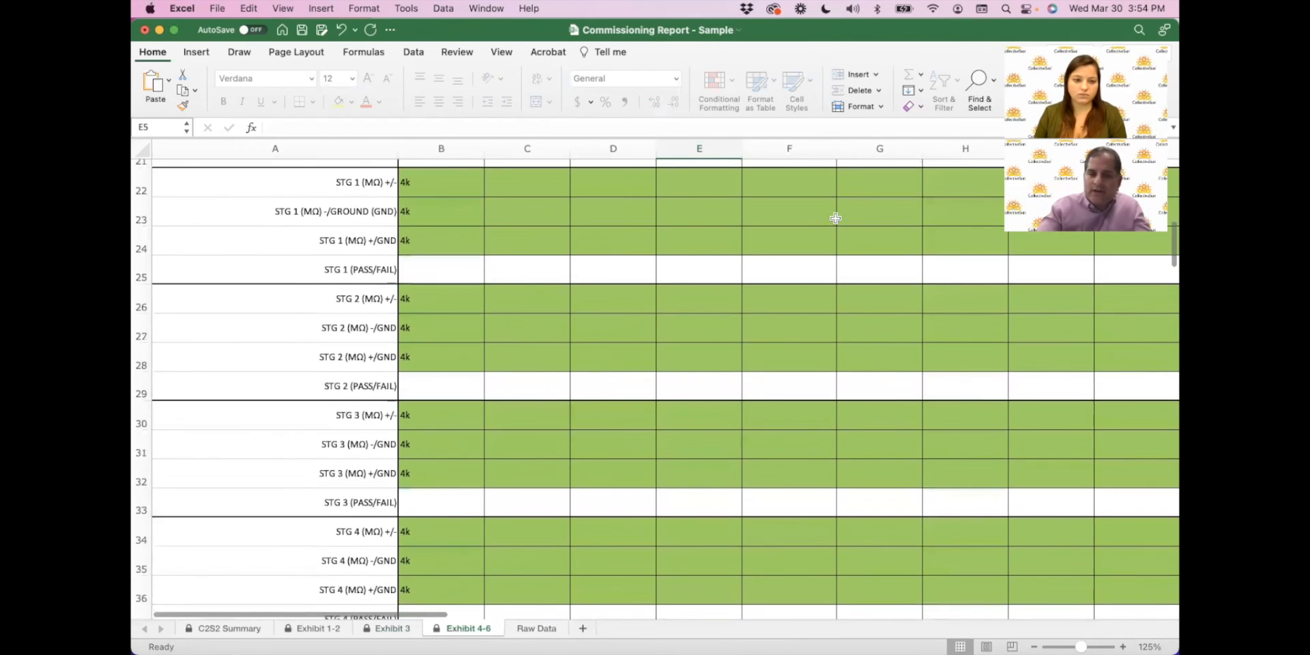
scroll("down", 3)
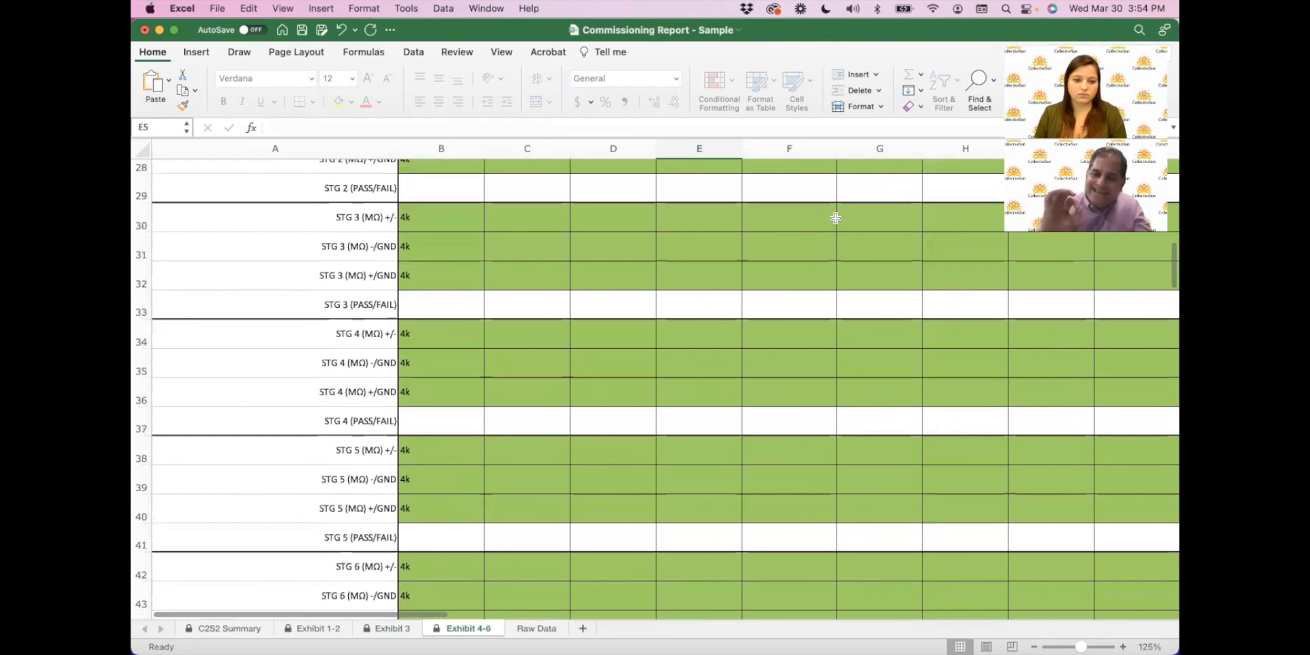